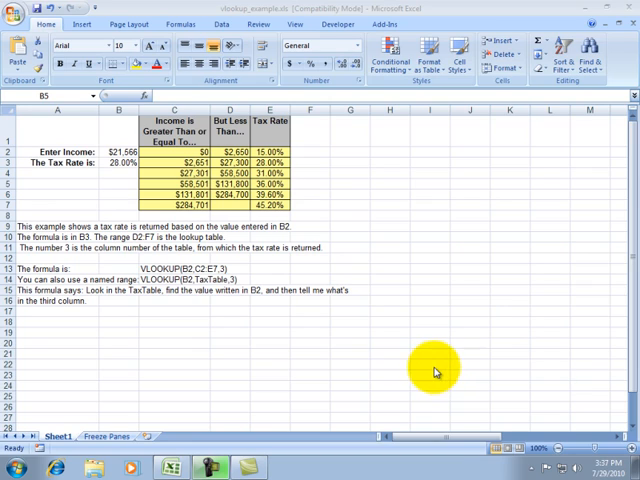
pyautogui.moveTo(428, 372)
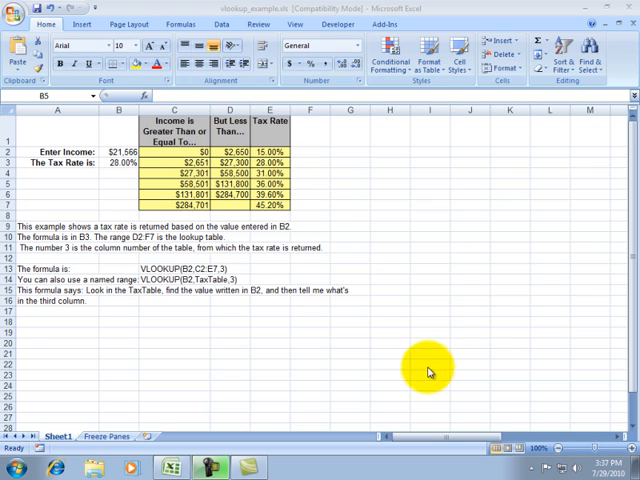
pyautogui.moveTo(296, 320)
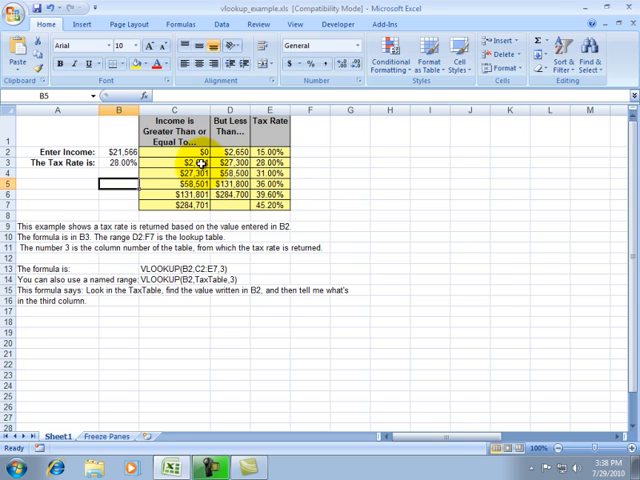
# Enter 30000 as the income in B2 so the tax rate shows 31.00%, then move to B4
pyautogui.click(208, 162)
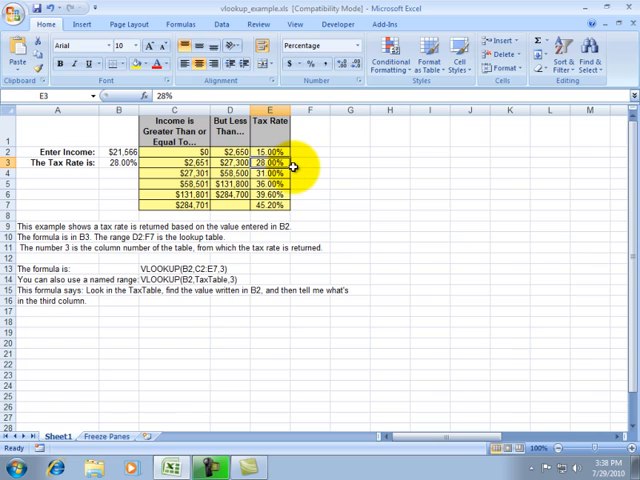
pyautogui.moveTo(292, 164)
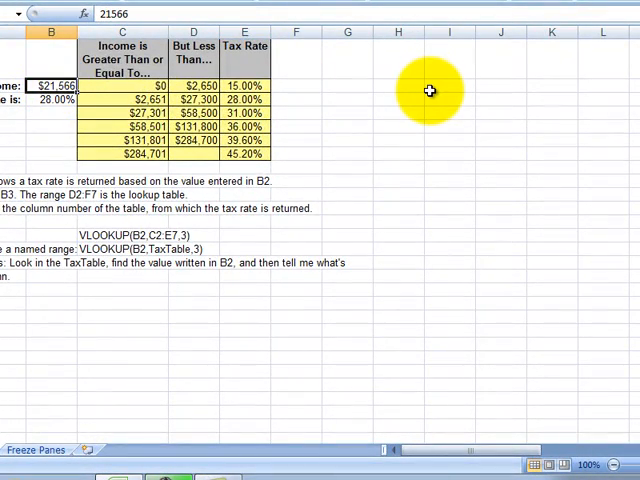
pyautogui.write('30,000')
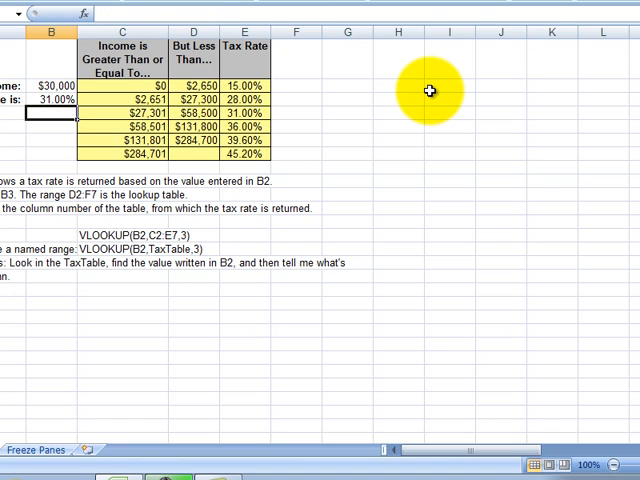
pyautogui.click(56, 100)
pyautogui.write('=')
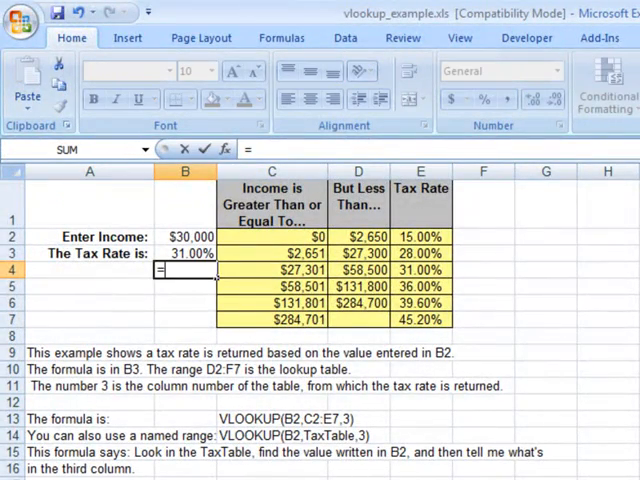
# Begin the formula in B4 as =vlookup( awaiting its arguments
pyautogui.write('vlo')
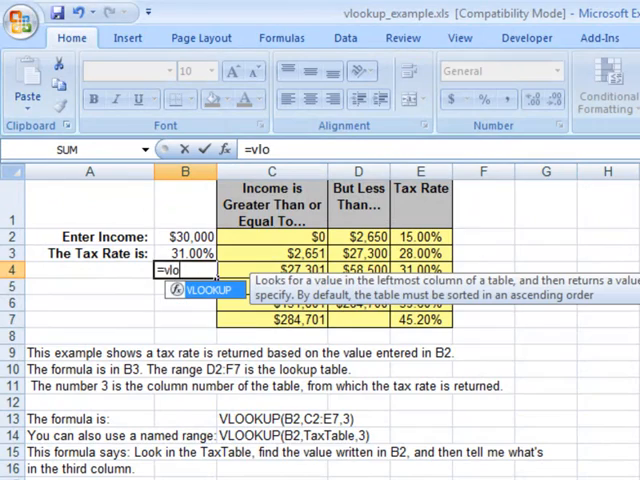
pyautogui.write('okup')
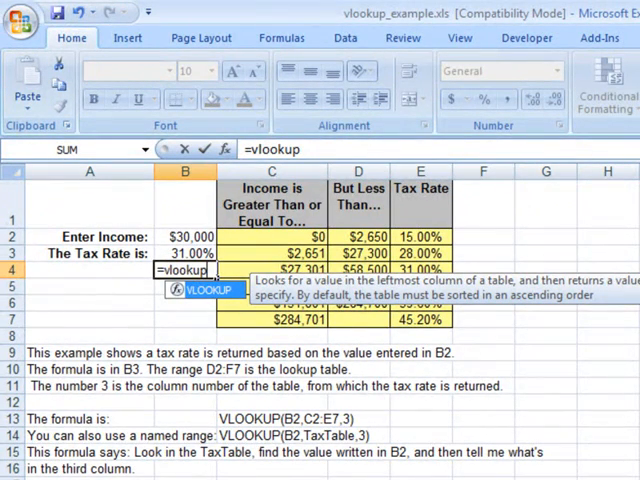
pyautogui.write('(')
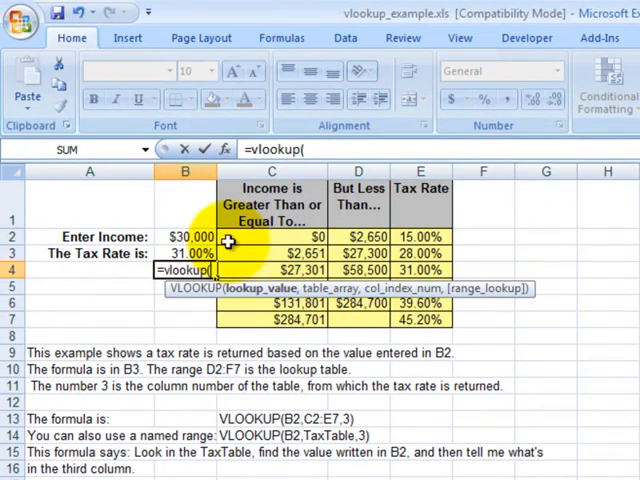
# Complete the VLOOKUP with B2 as lookup value, C2:E7 as table and column 3, returning 0.31
pyautogui.click(184, 236)
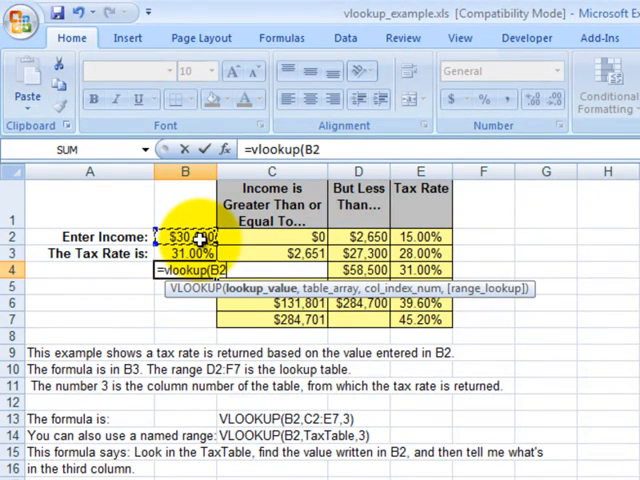
pyautogui.write(',C2')
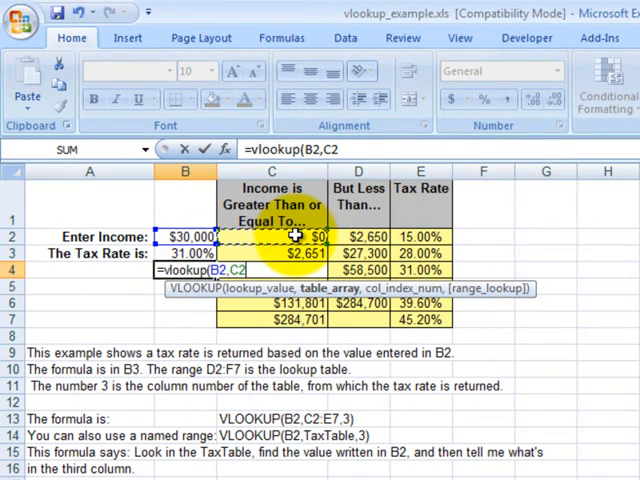
pyautogui.moveTo(296, 236); pyautogui.dragTo(420, 320)
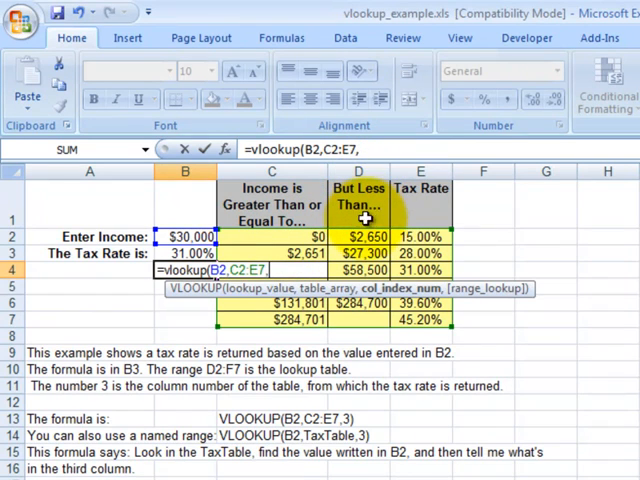
pyautogui.moveTo(428, 238)
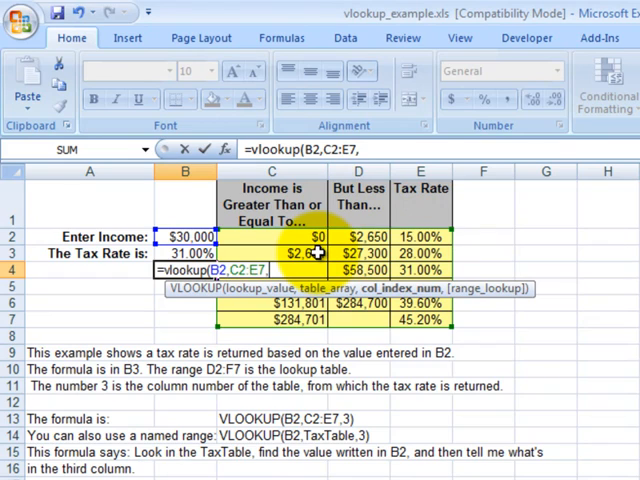
pyautogui.write('3')
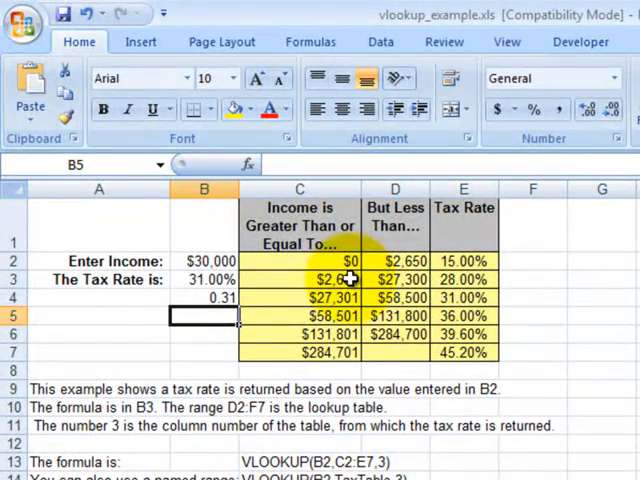
# Test with a 68000 income and format the B4 result as a percentage with added decimals
pyautogui.click(204, 260)
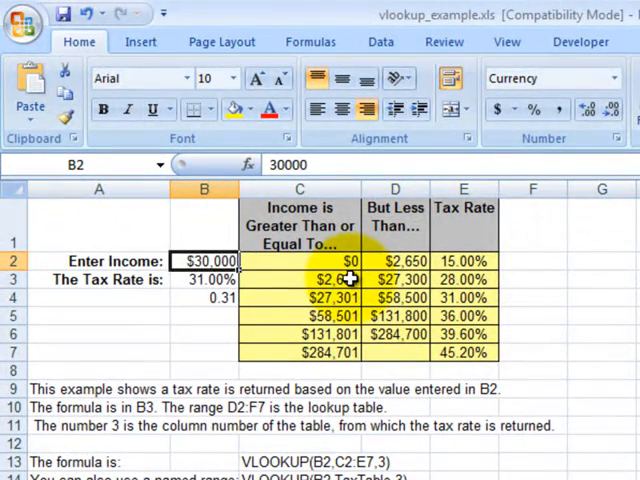
pyautogui.write('68000')
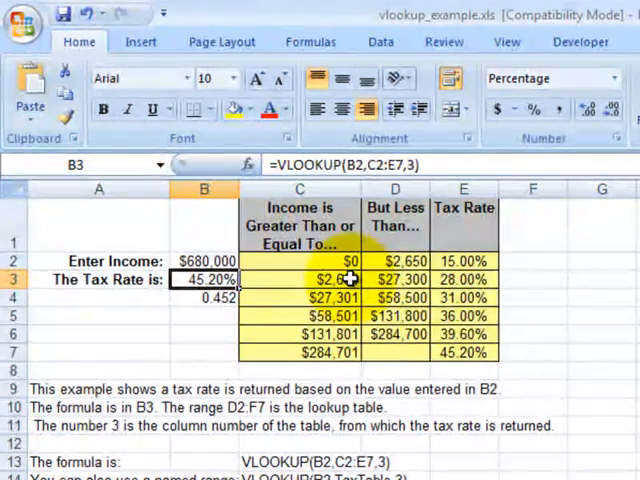
pyautogui.click(204, 296)
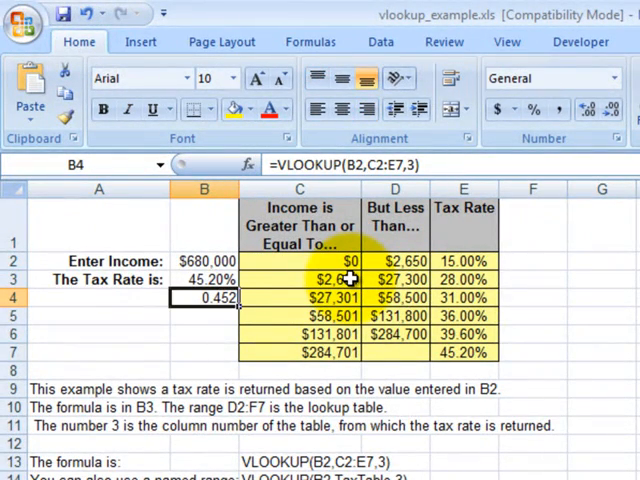
pyautogui.moveTo(532, 108)
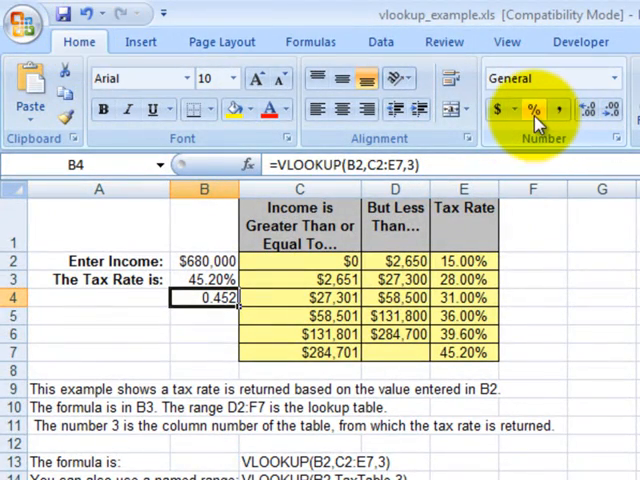
pyautogui.moveTo(532, 110)
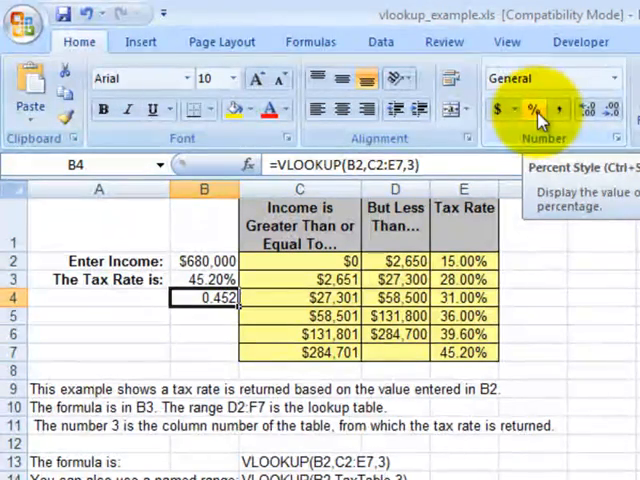
pyautogui.click(534, 108)
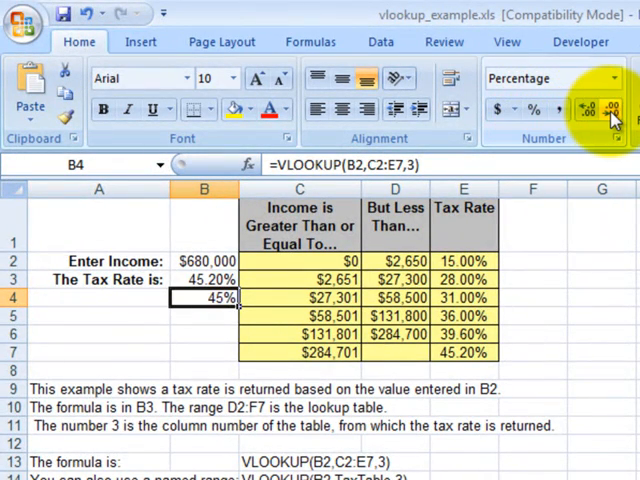
pyautogui.click(588, 108)
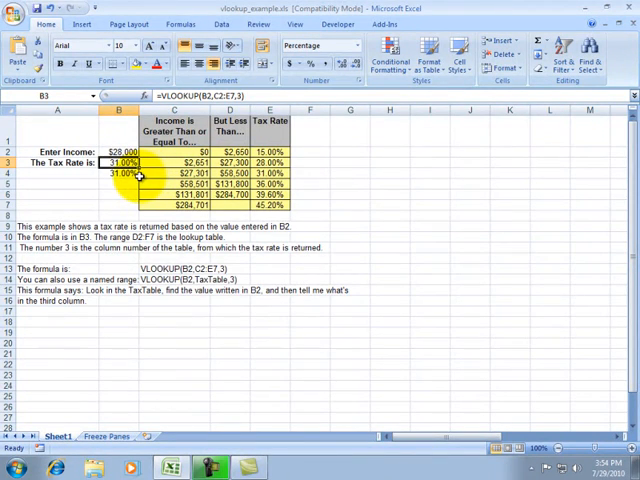
pyautogui.click(118, 324)
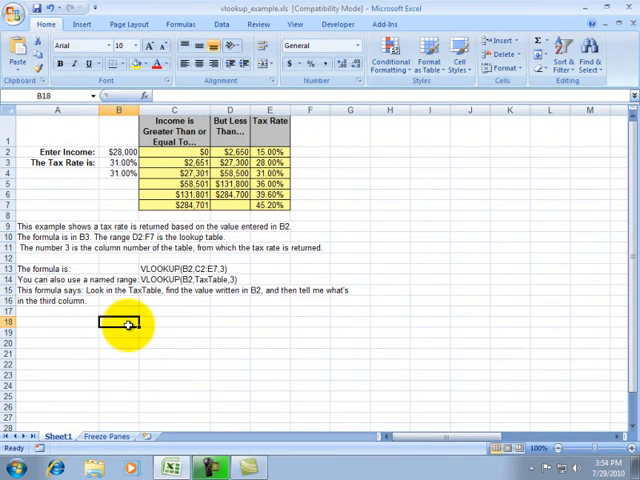
# Add an 'Income Level:' label in row 18 and start =if(B2<200 beside it
pyautogui.click(156, 322)
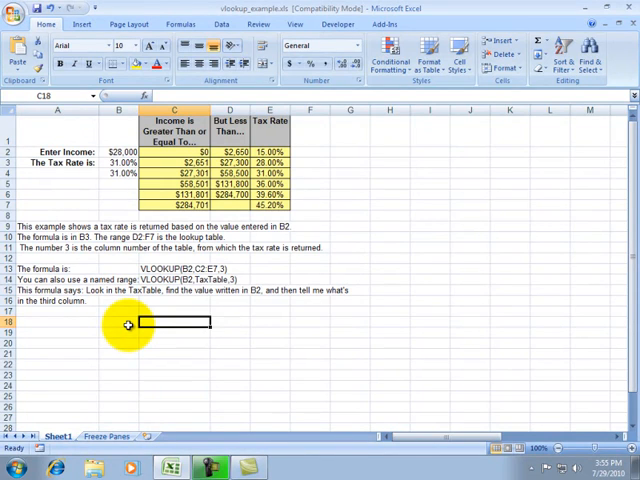
pyautogui.write('Income Level:"')
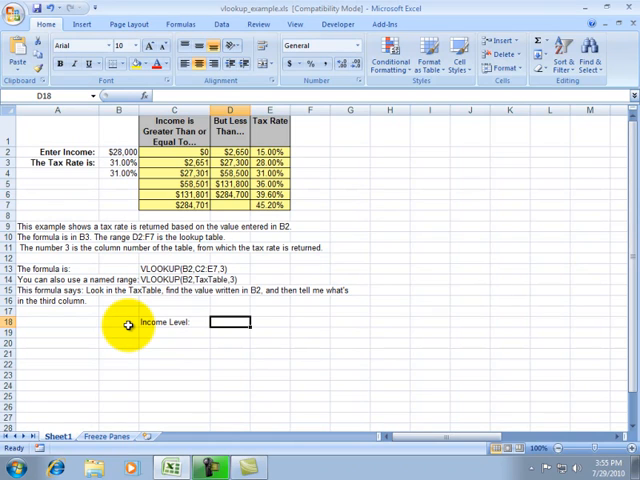
pyautogui.write('=if(B2')
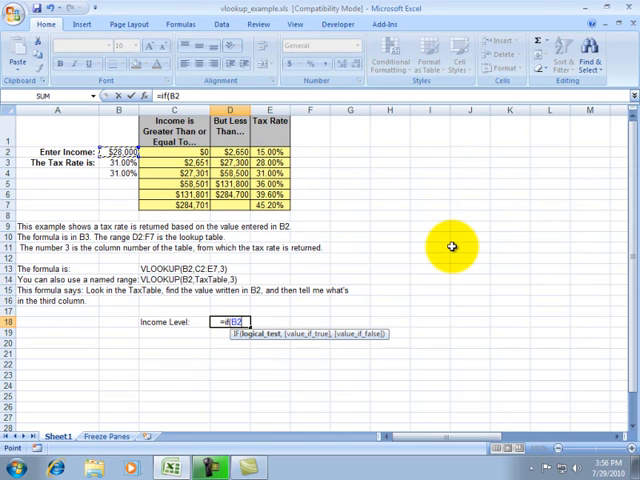
pyautogui.write('<200')
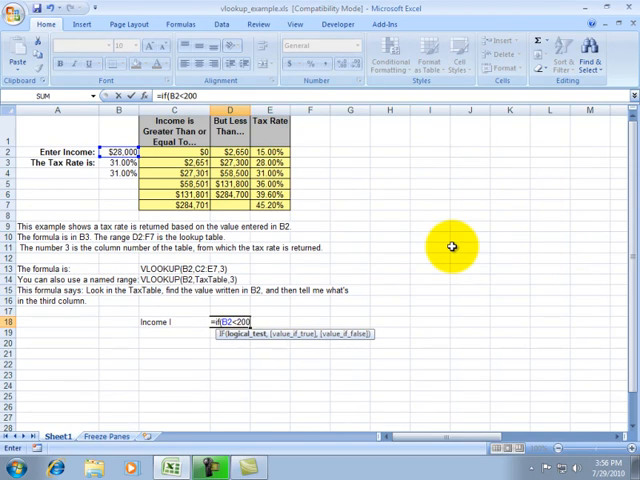
# Finish the formula as =IF(B2<20000,"Low Income"), which shows FALSE for the current income
pyautogui.write('00')
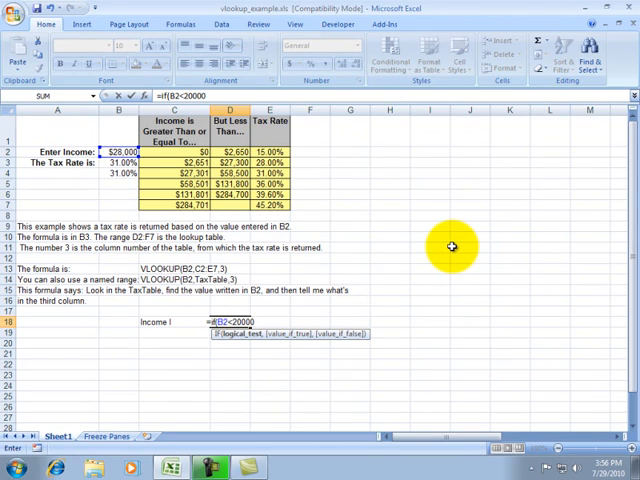
pyautogui.write(',')
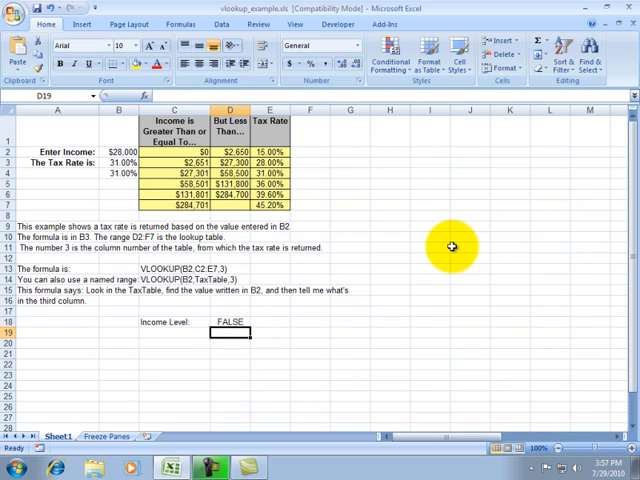
pyautogui.click(228, 320)
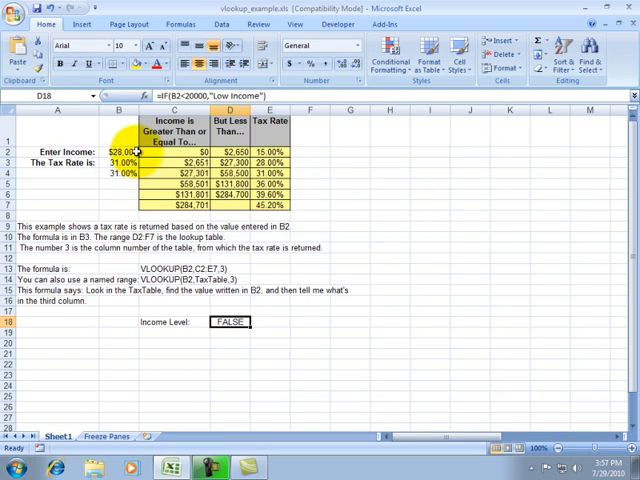
# Test a 5000 income, then reopen the Income Level formula to extend it
pyautogui.write('5000')
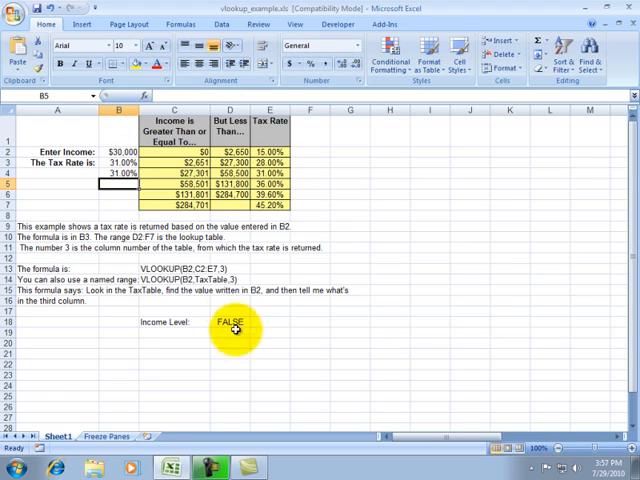
pyautogui.click(228, 322)
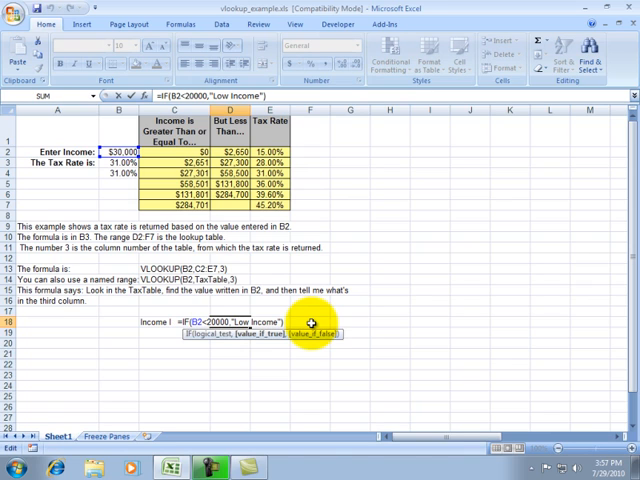
# Add "Moderate Income" as the false result so the cell displays Moderate Income
pyautogui.write(',"Moderate Income')
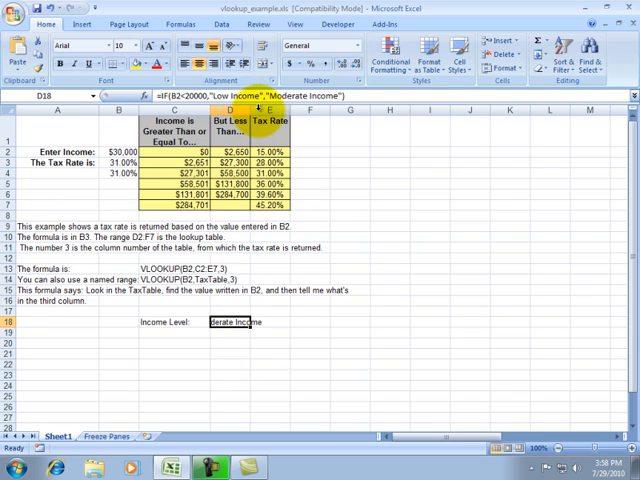
pyautogui.moveTo(252, 110)
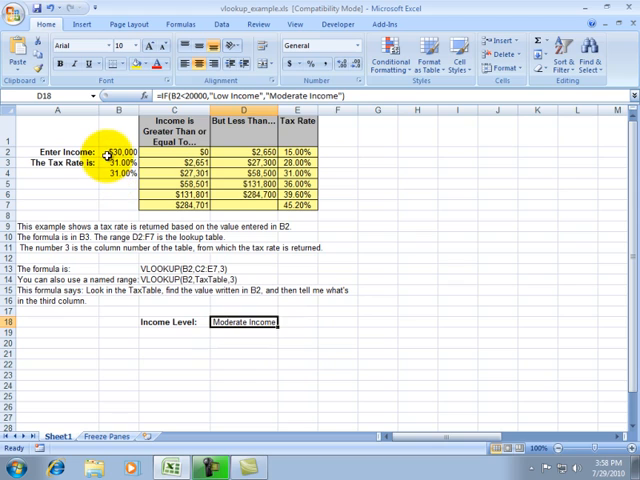
# Try small incomes like 10, 100 and 300 to confirm Low Income is returned
pyautogui.write('10')
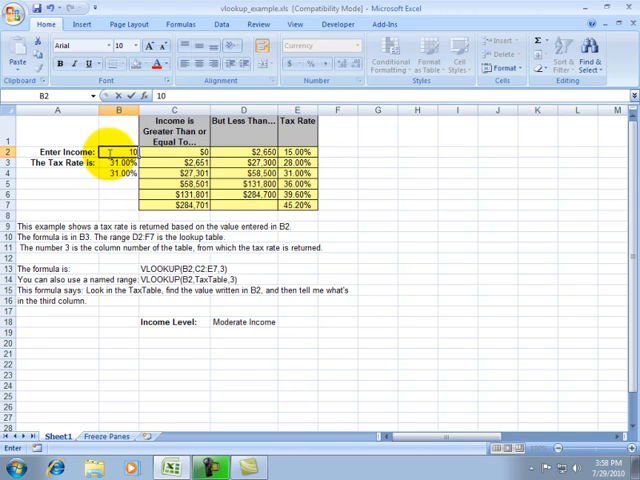
pyautogui.write('100')
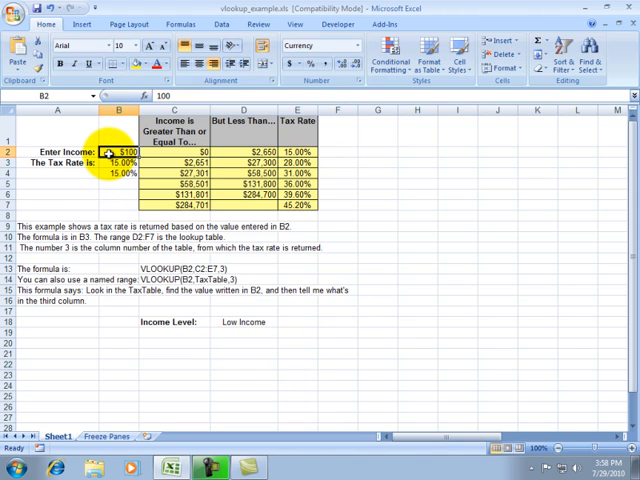
pyautogui.write('300')
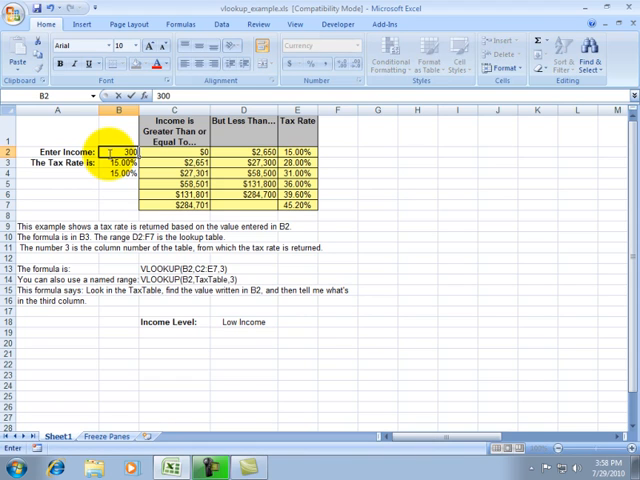
pyautogui.write('30,000')
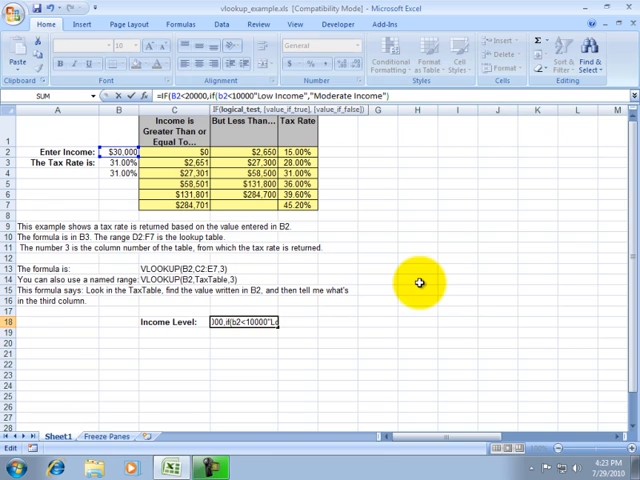
pyautogui.write(',')
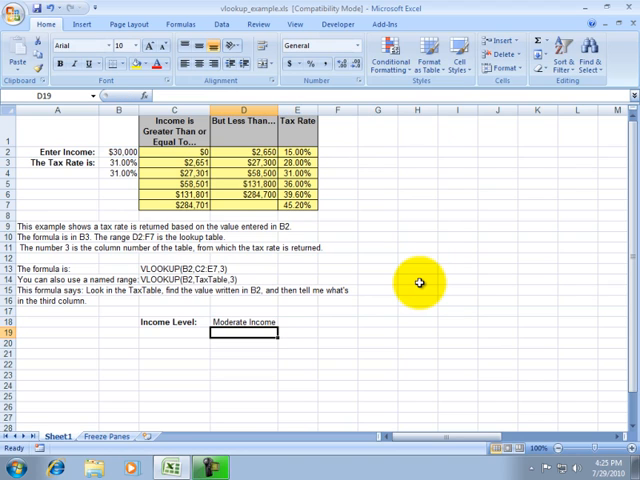
# Enter incomes of 20000 and 190000 in B2 to watch the tax rate and label update
pyautogui.click(248, 322)
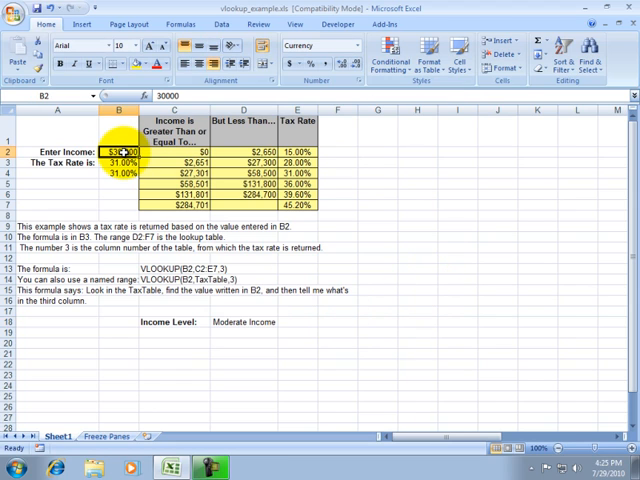
pyautogui.write('20000')
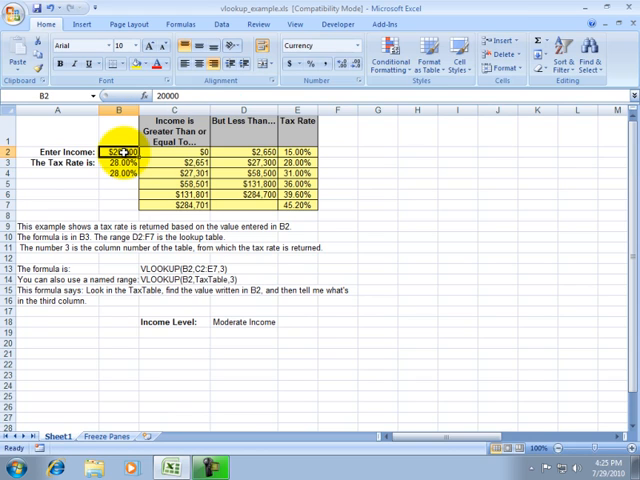
pyautogui.write('190000')
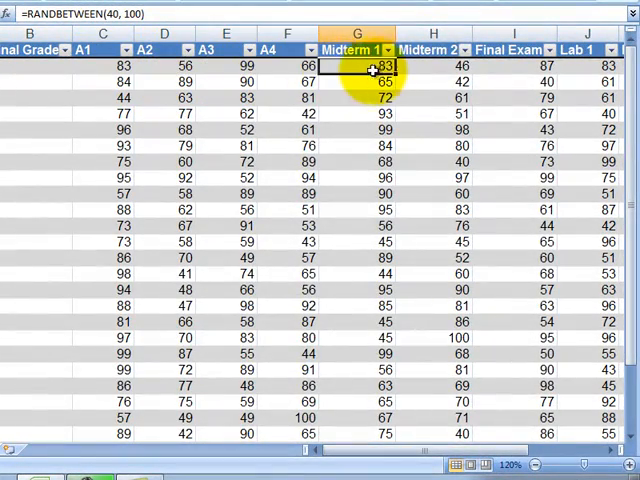
# Check a Midterm 1 mark shows =RANDBETWEEN(40,100) and reach the Total Marks column
pyautogui.click(432, 64)
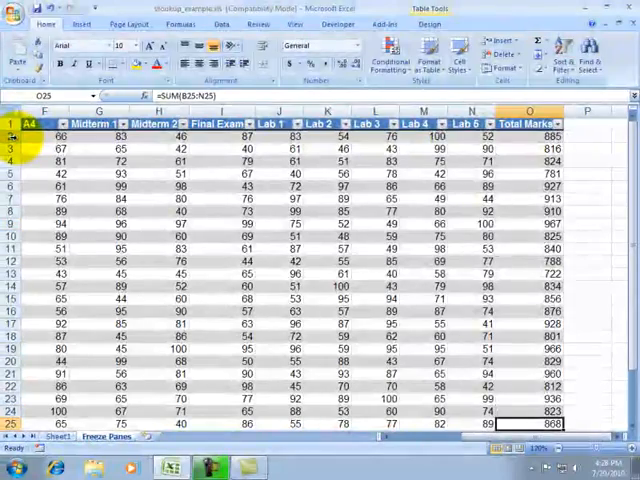
pyautogui.scroll(-3)
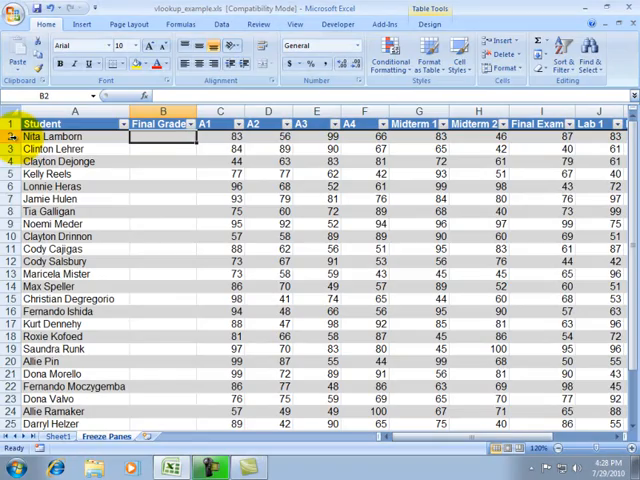
# Select cell B2 and bring up the Freeze Panes options on the View ribbon
pyautogui.click(162, 148)
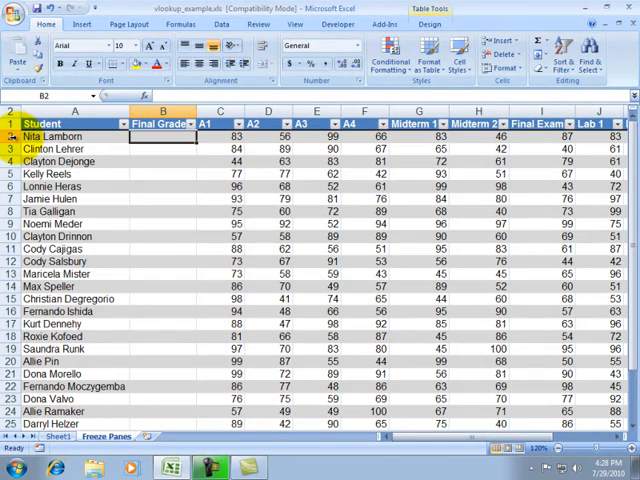
pyautogui.click(162, 122)
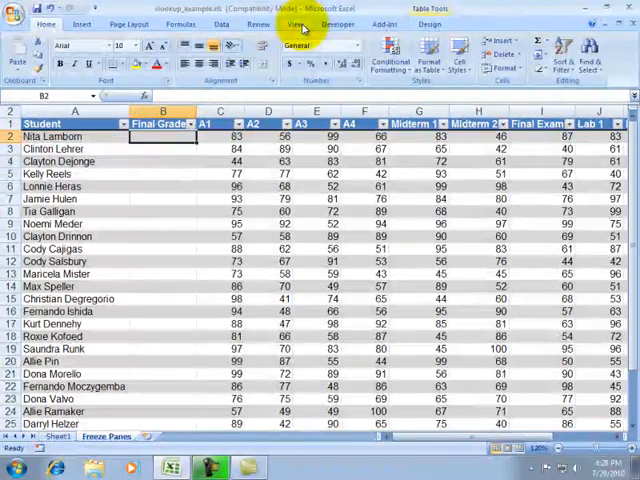
pyautogui.click(296, 24)
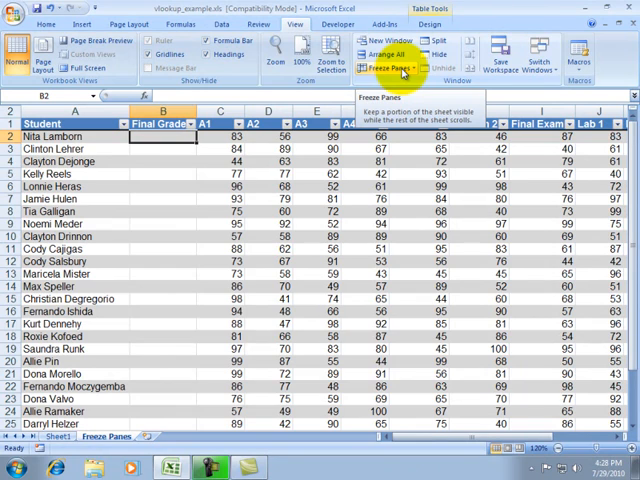
pyautogui.click(380, 68)
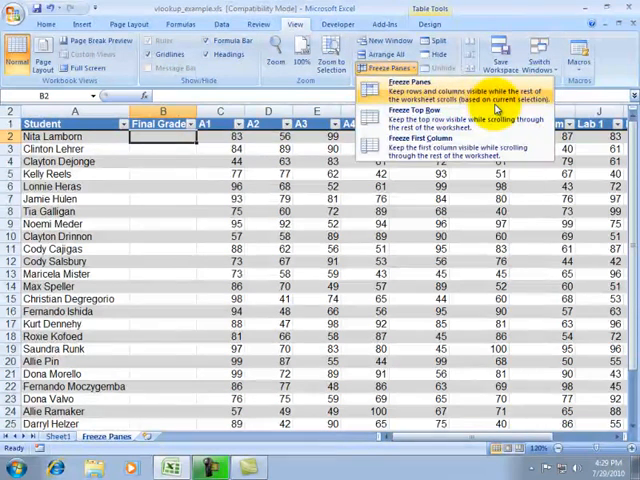
pyautogui.moveTo(168, 140)
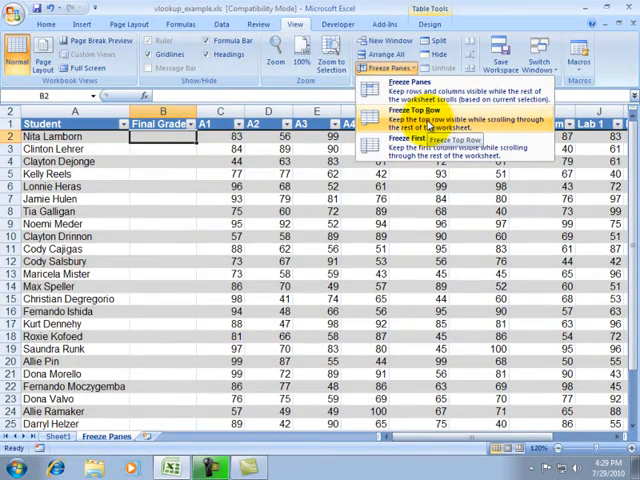
pyautogui.moveTo(450, 150)
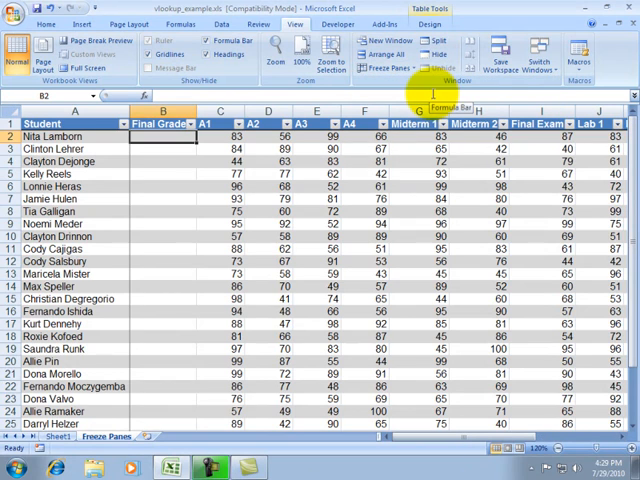
pyautogui.moveTo(128, 172)
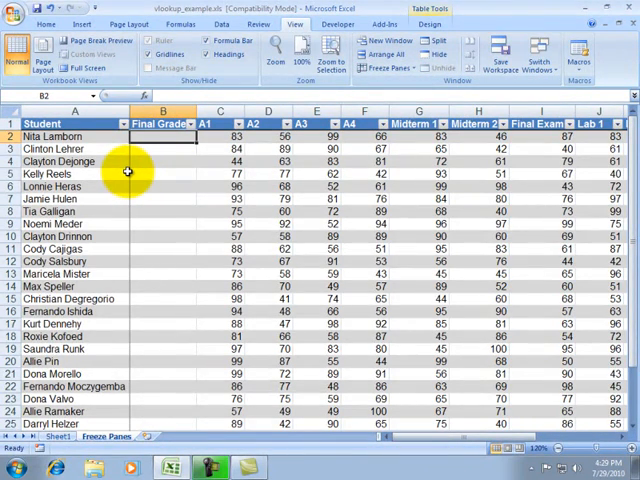
pyautogui.moveTo(144, 174)
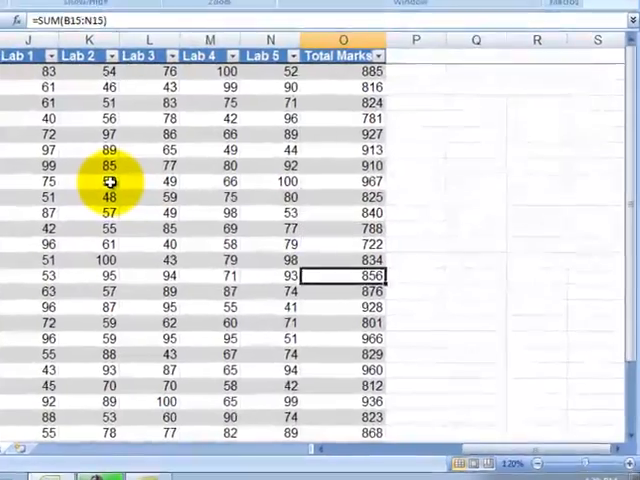
pyautogui.scroll(-3)
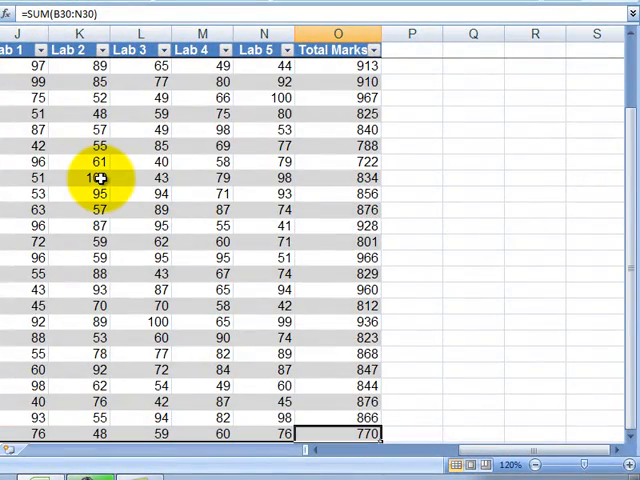
pyautogui.click(338, 418)
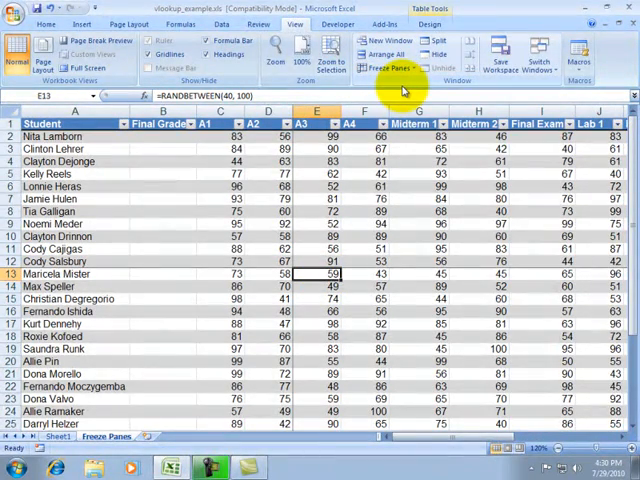
# Unfreeze the panes so the grade sheet scrolls freely again
pyautogui.click(318, 260)
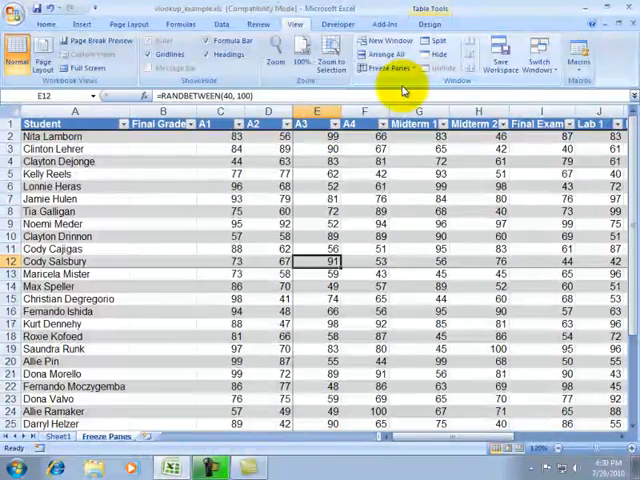
pyautogui.click(268, 260)
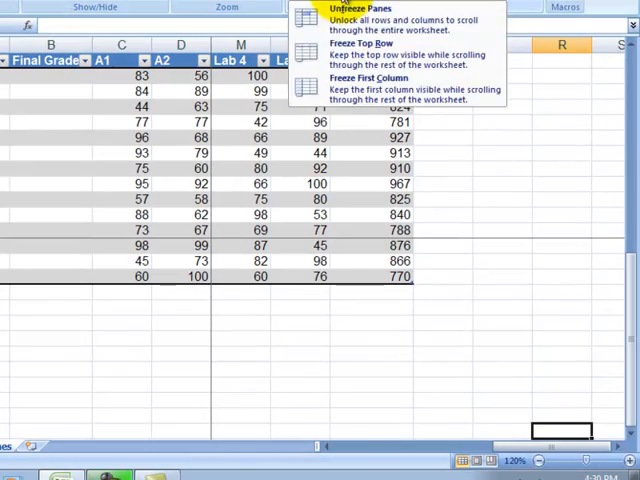
pyautogui.click(360, 8)
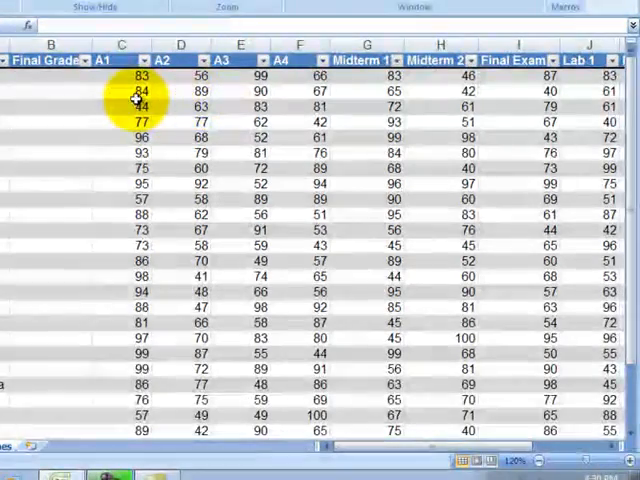